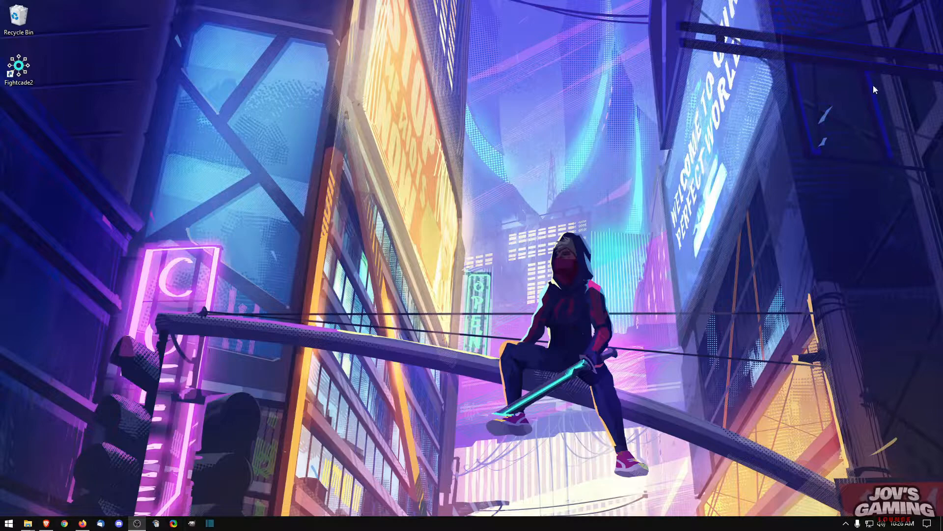
mouse_move(608, 117)
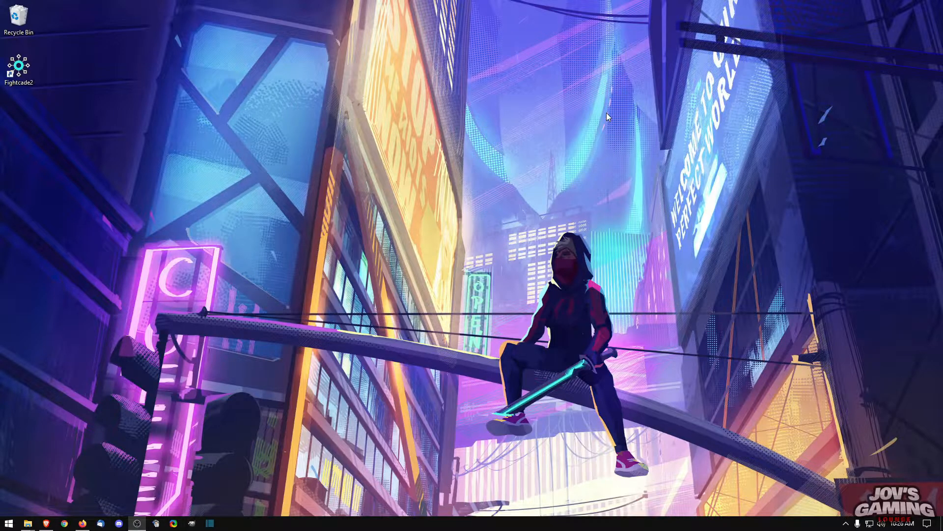
mouse_move(651, 85)
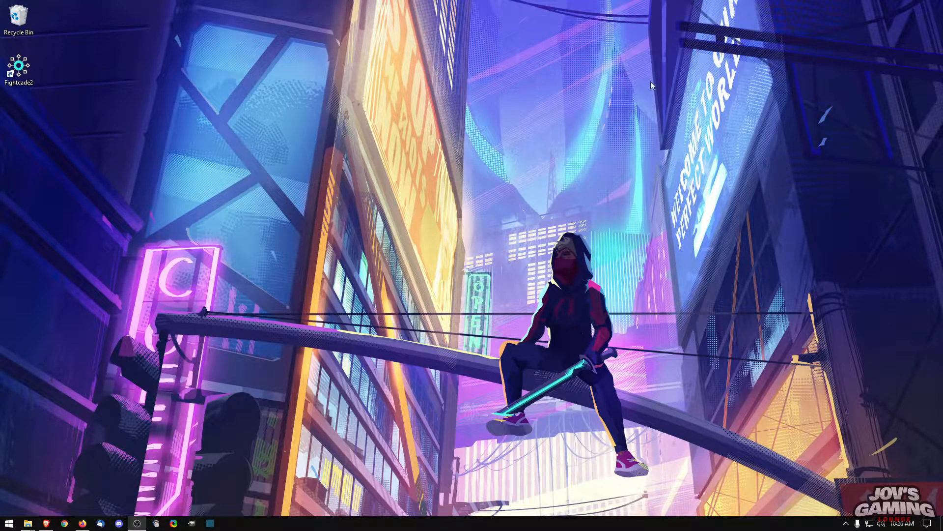
mouse_move(3, 107)
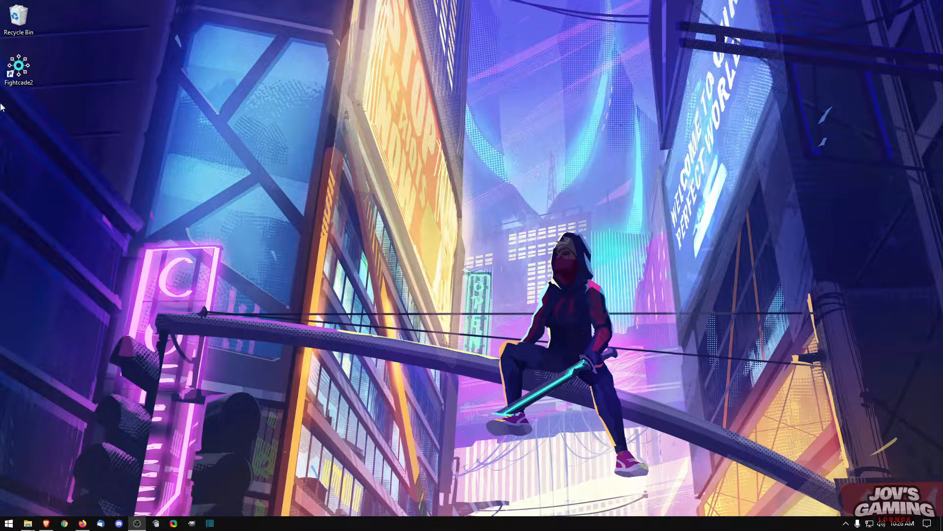
mouse_move(378, 160)
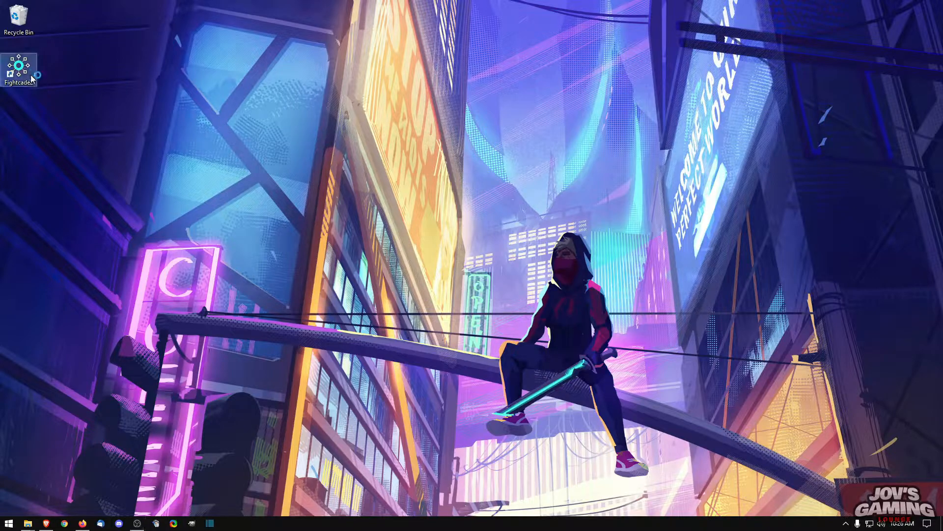
Launch Fightcade, open game search, and filter the System list to NAOMI titles.
double_click(18, 68)
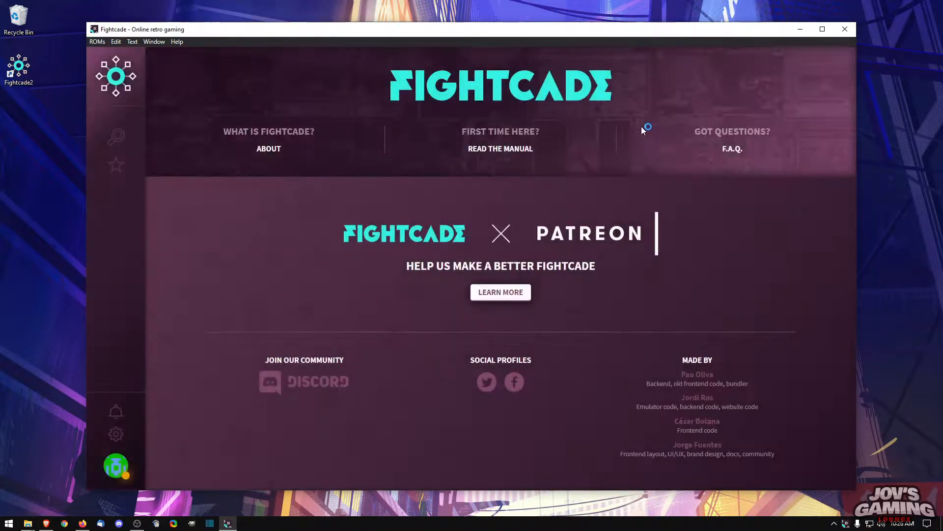
left_click(116, 136)
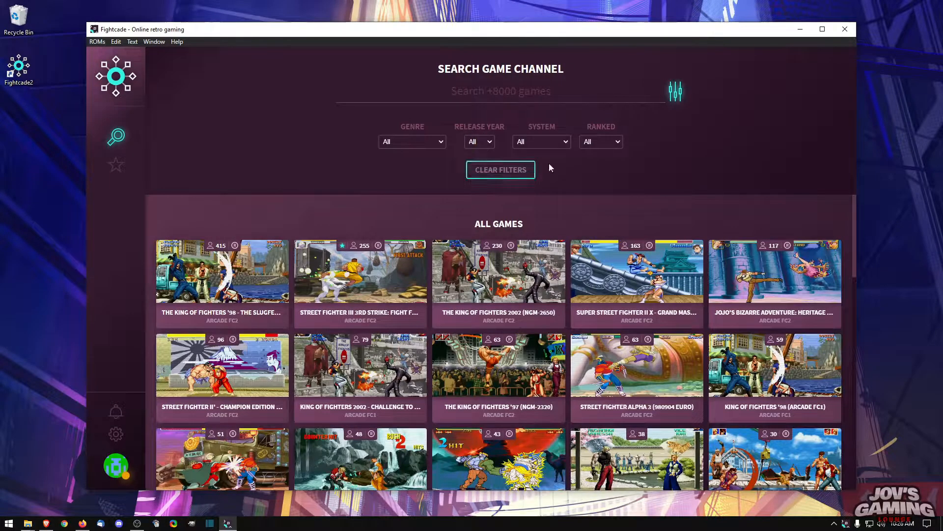
left_click(540, 142)
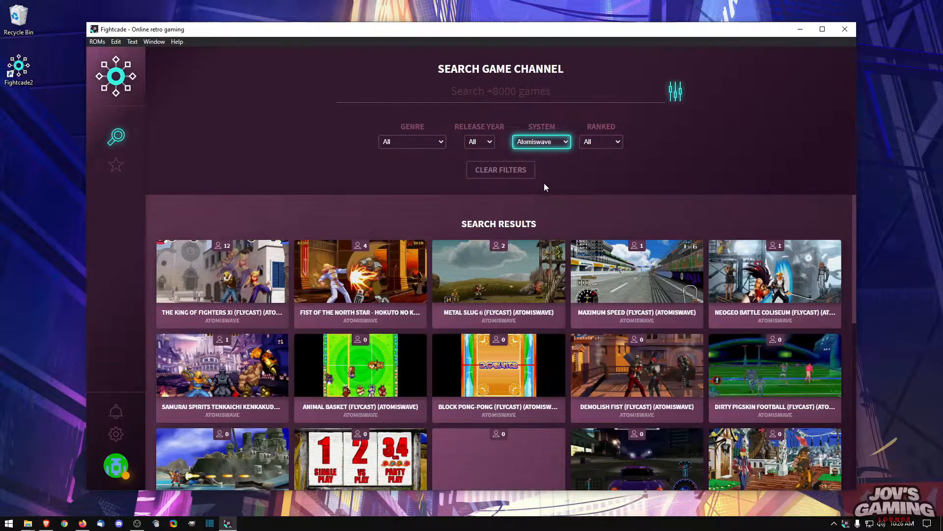
left_click(541, 141)
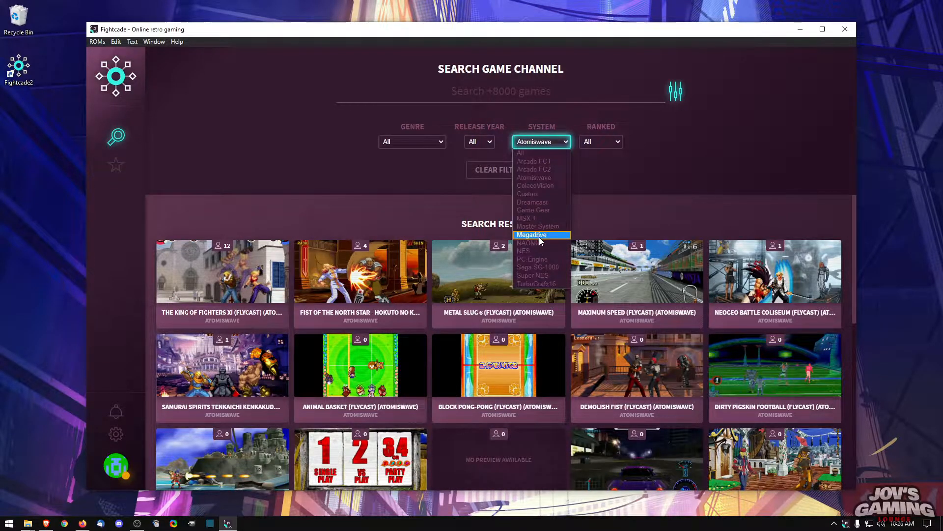
left_click(528, 242)
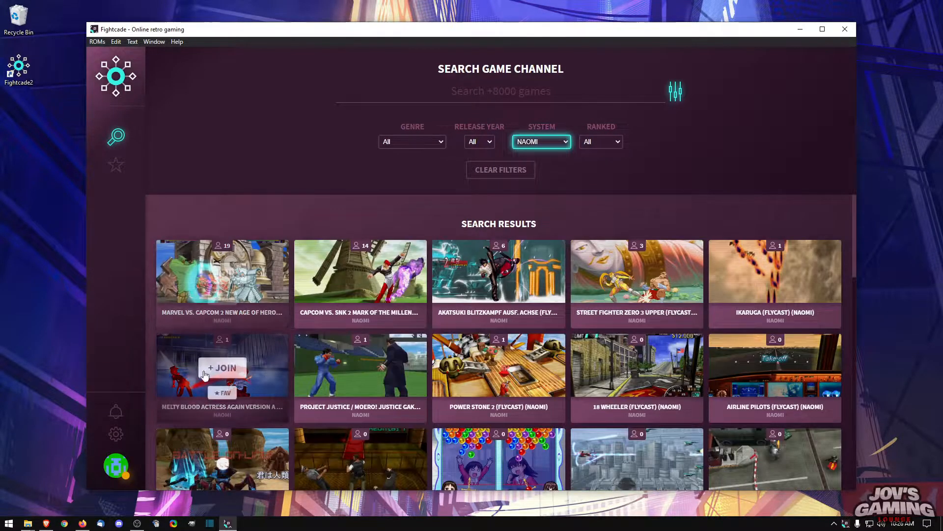
mouse_move(294, 5)
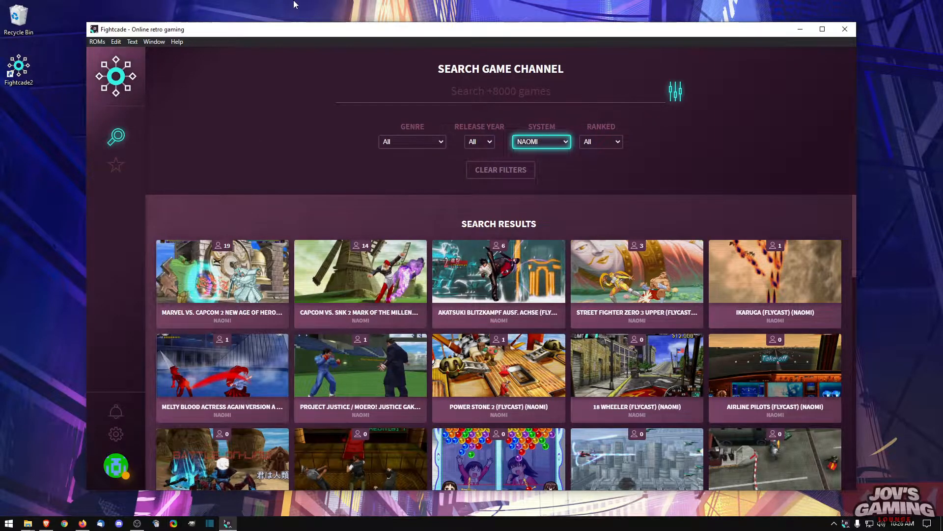
mouse_move(145, 275)
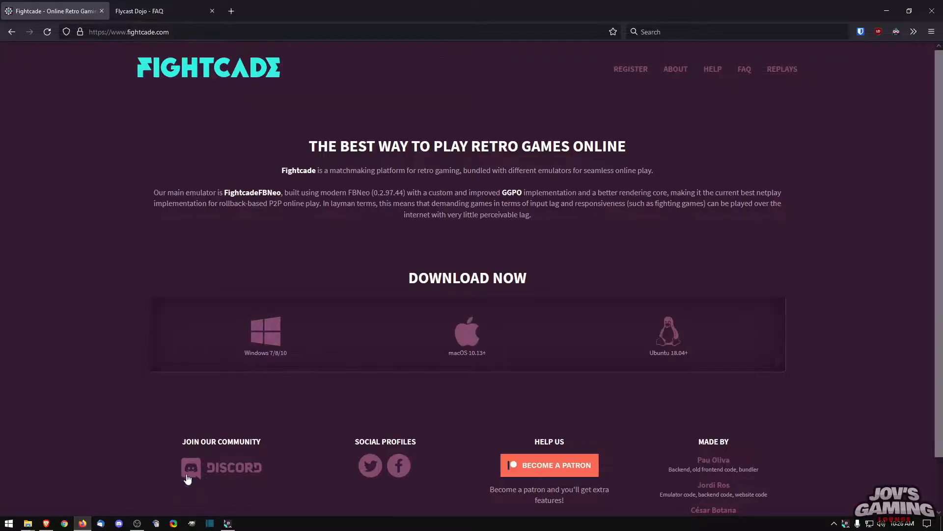
mouse_move(856, 318)
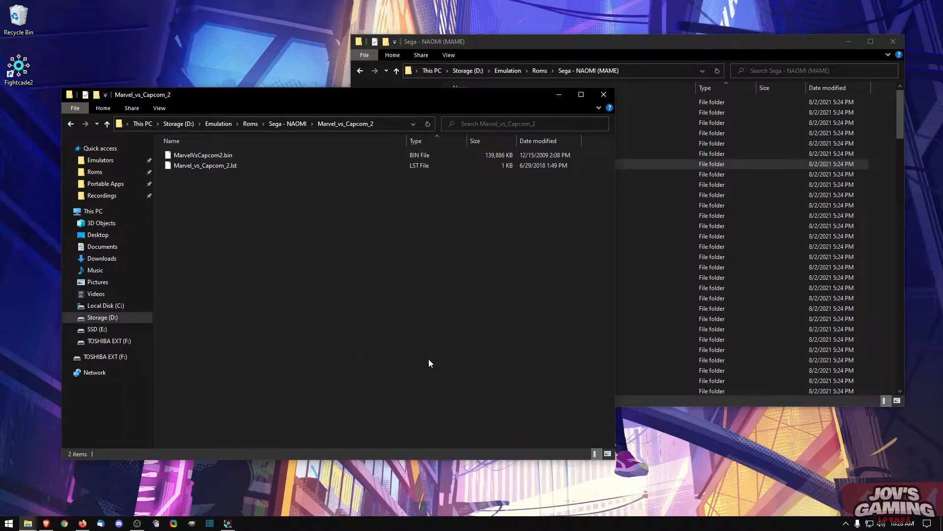
mouse_move(413, 374)
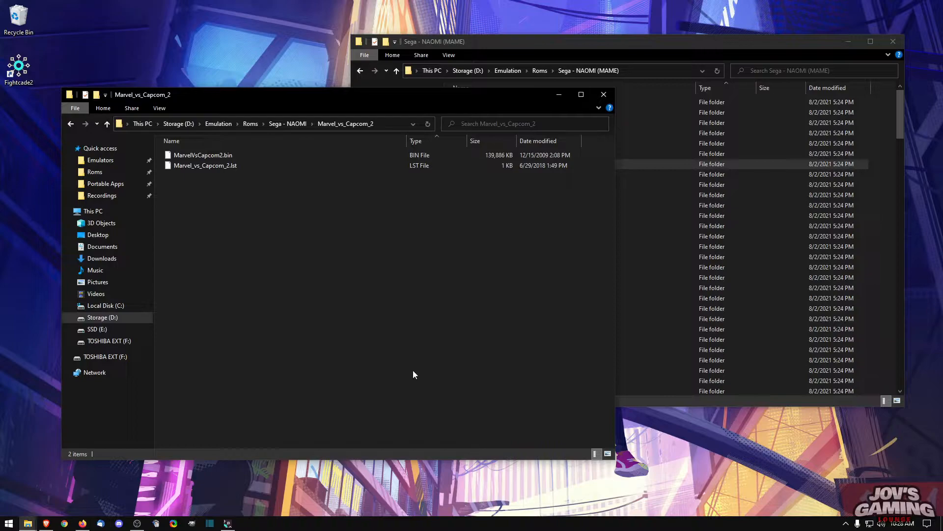
mouse_move(312, 252)
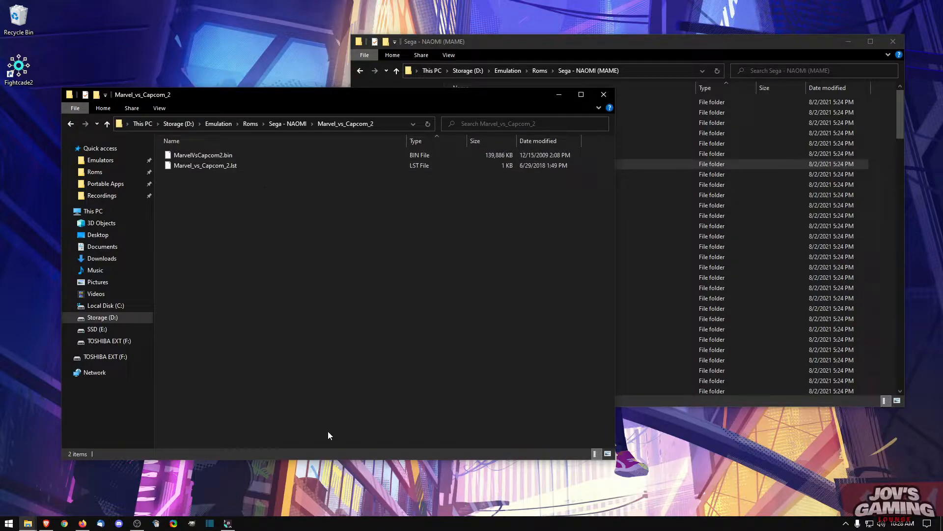
mouse_move(77, 523)
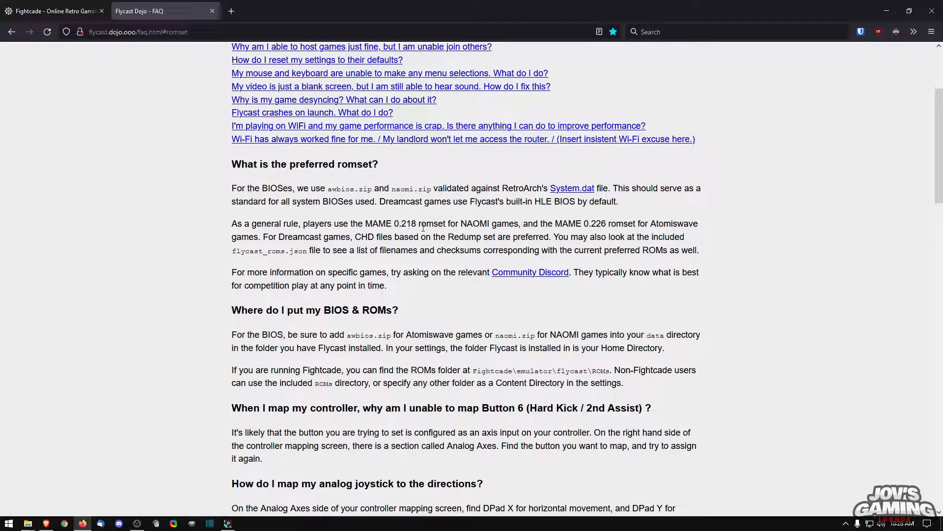
mouse_move(587, 223)
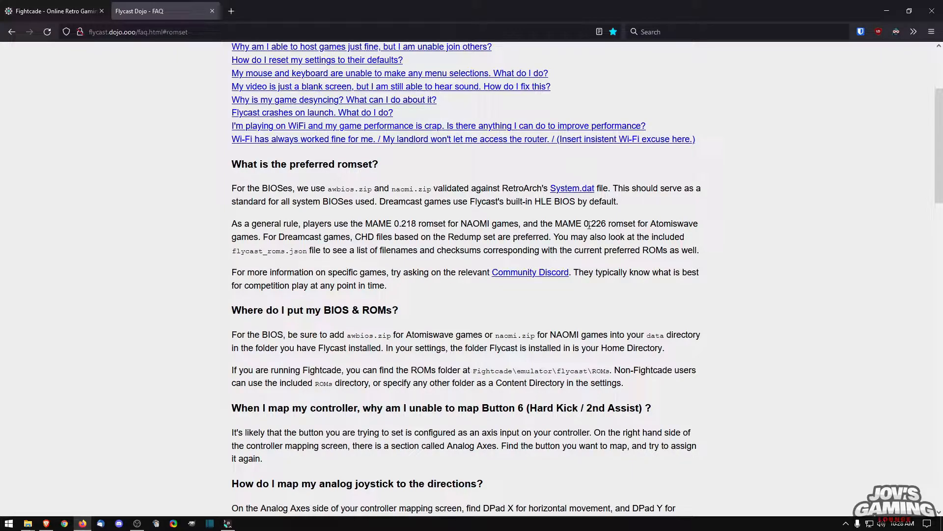
mouse_move(283, 267)
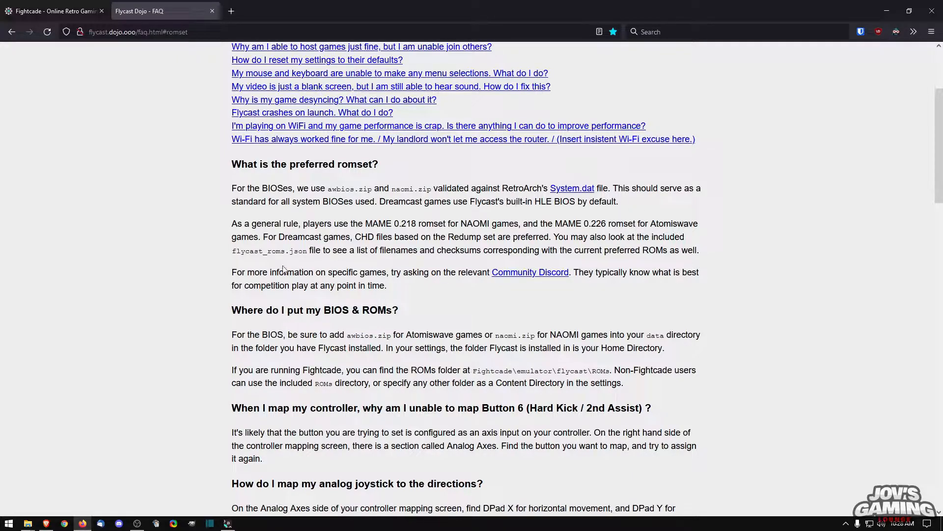
mouse_move(460, 248)
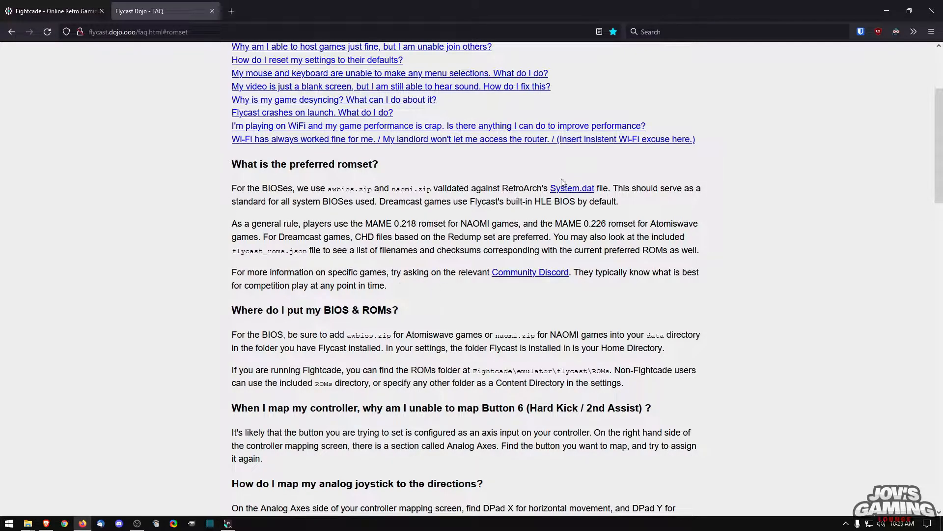
mouse_move(242, 337)
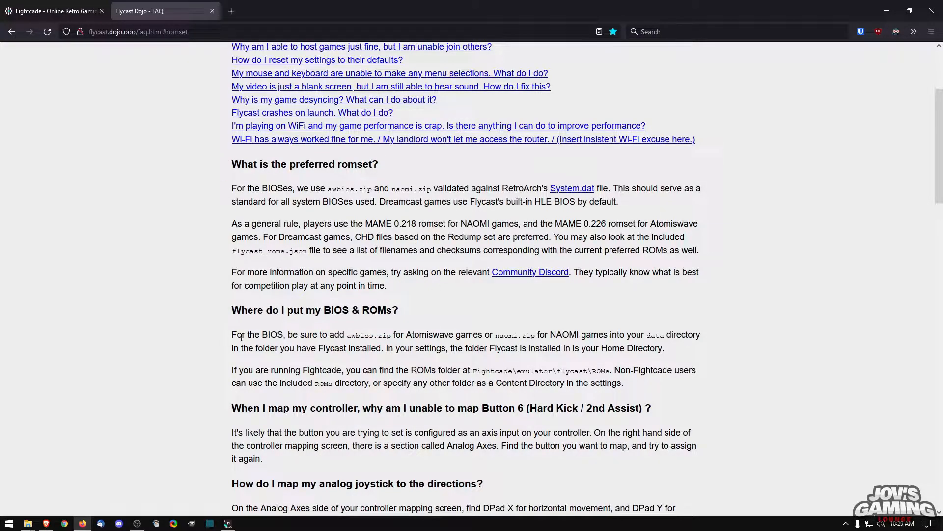
mouse_move(509, 331)
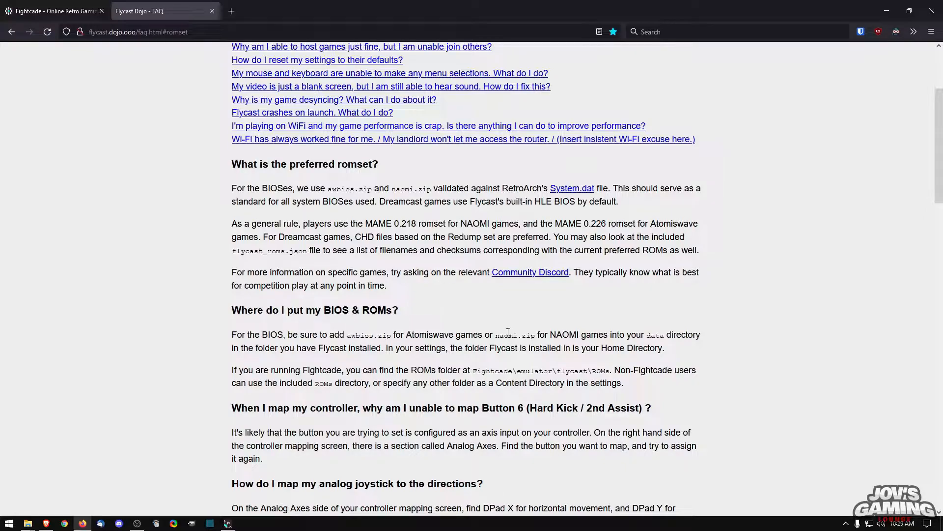
mouse_move(827, 4)
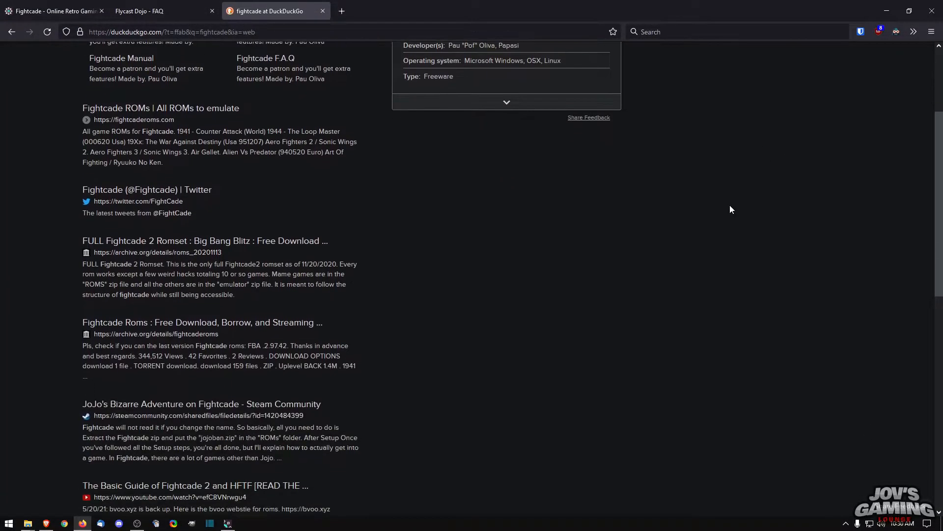
Scroll back up through the fightcade search results.
scroll("up", 3)
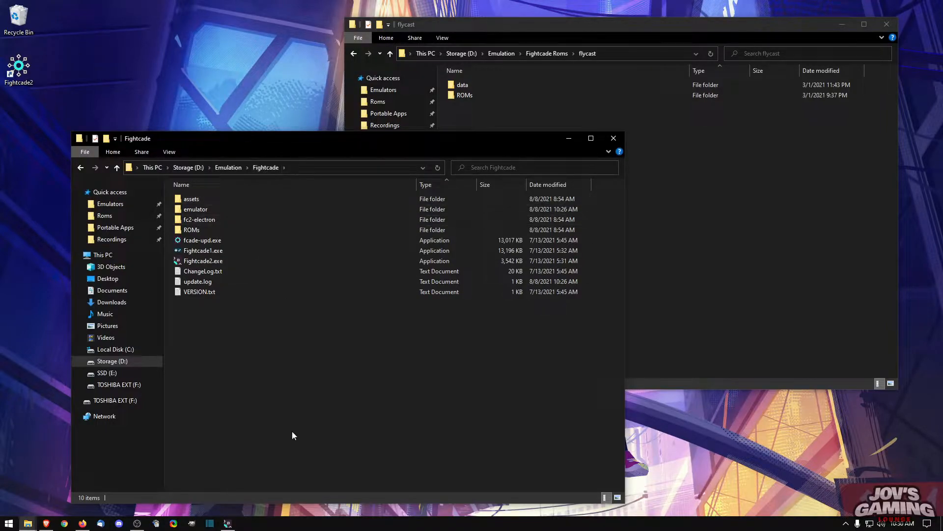
Put awbios.zip in Fightcade\emulator\flycast\data, then go back up to the flycast folder.
left_click(196, 209)
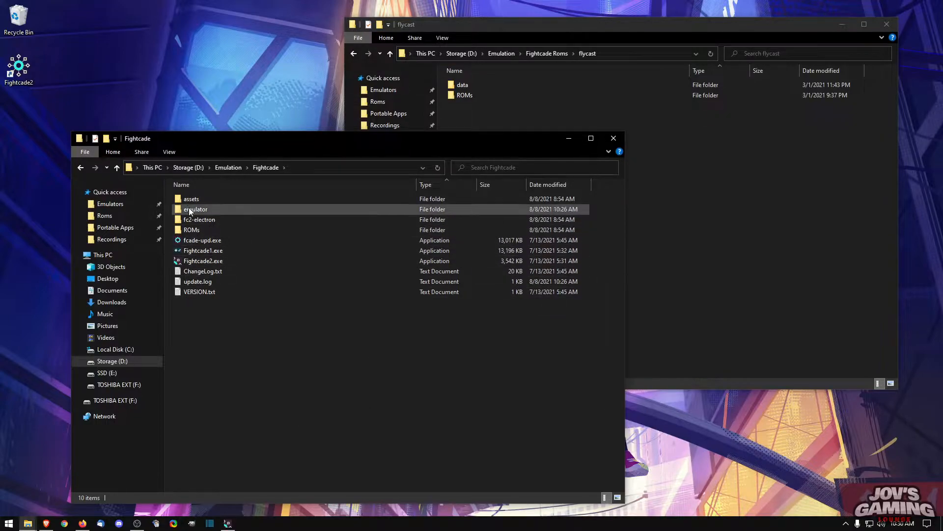
double_click(196, 208)
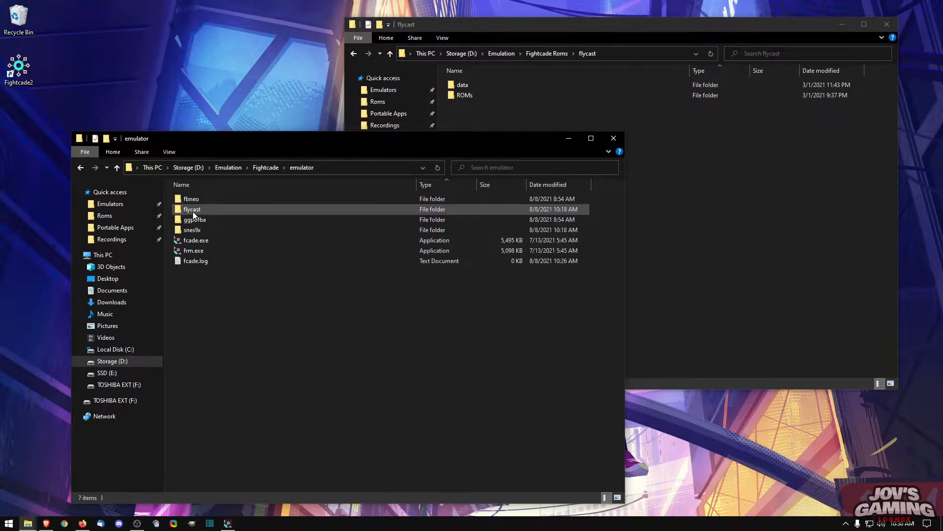
double_click(192, 209)
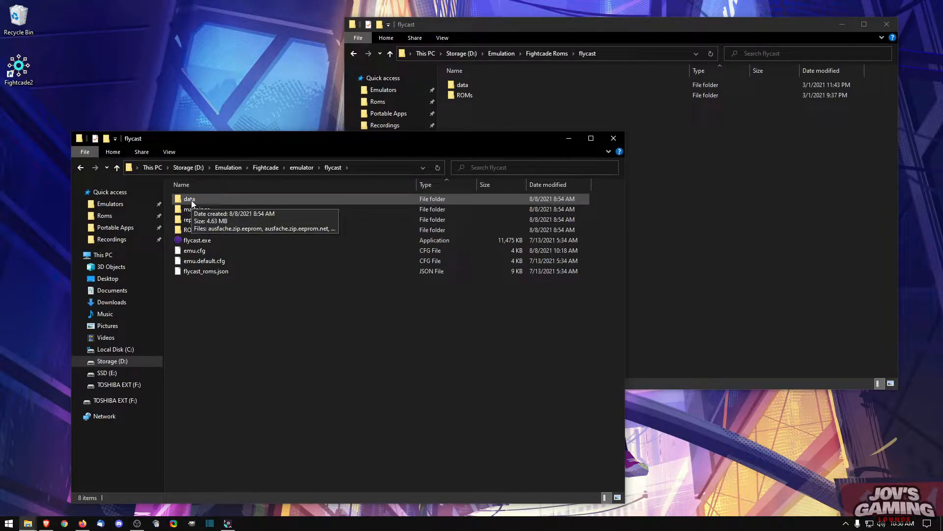
double_click(190, 199)
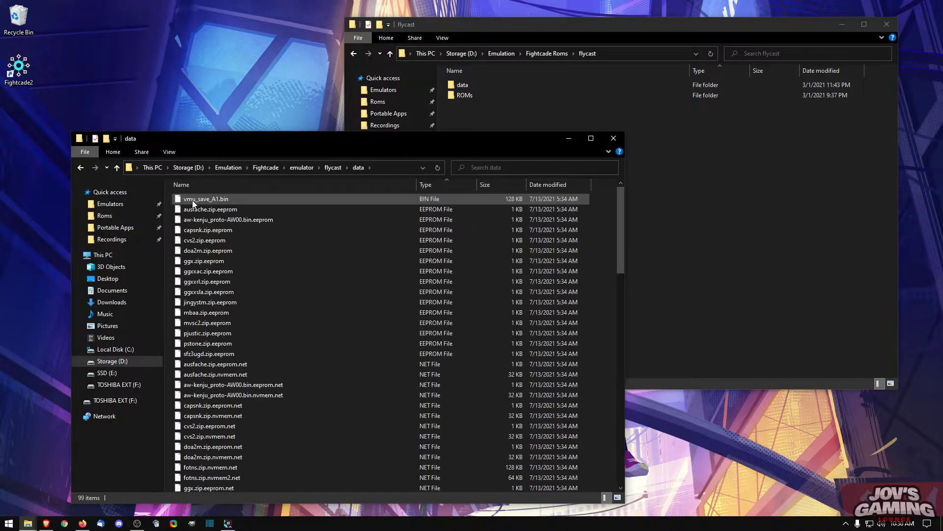
scroll("down", 3)
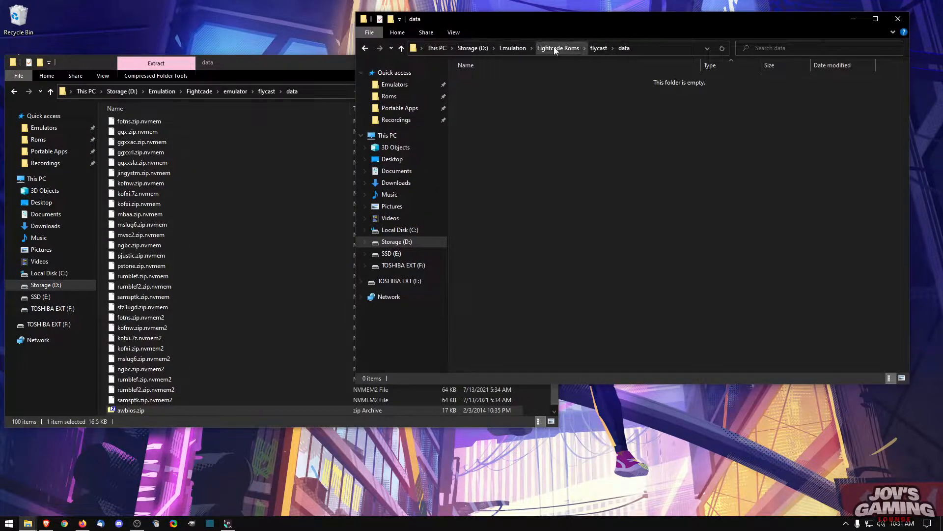
mouse_move(401, 49)
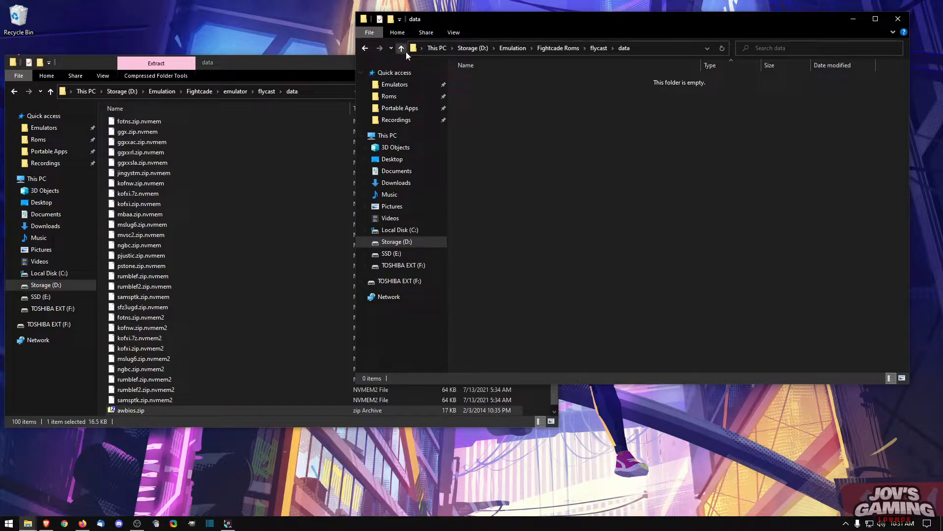
left_click(401, 48)
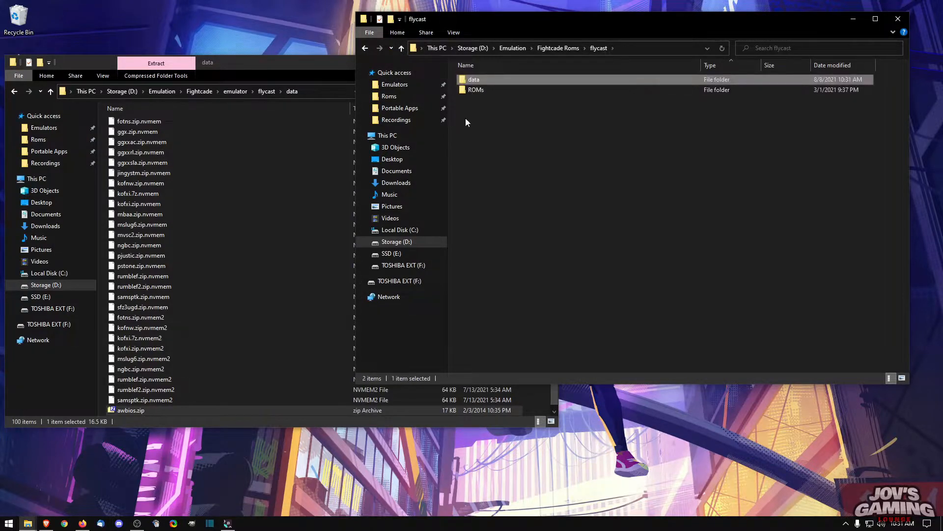
double_click(476, 89)
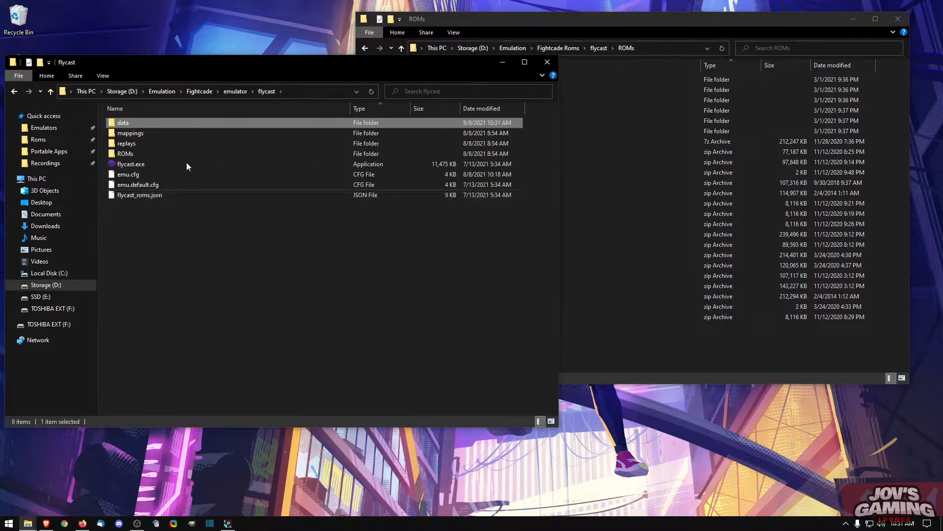
Move the game archives into flycast\ROMs and confirm awbios.zip and naomi.zip are in data.
left_click(125, 154)
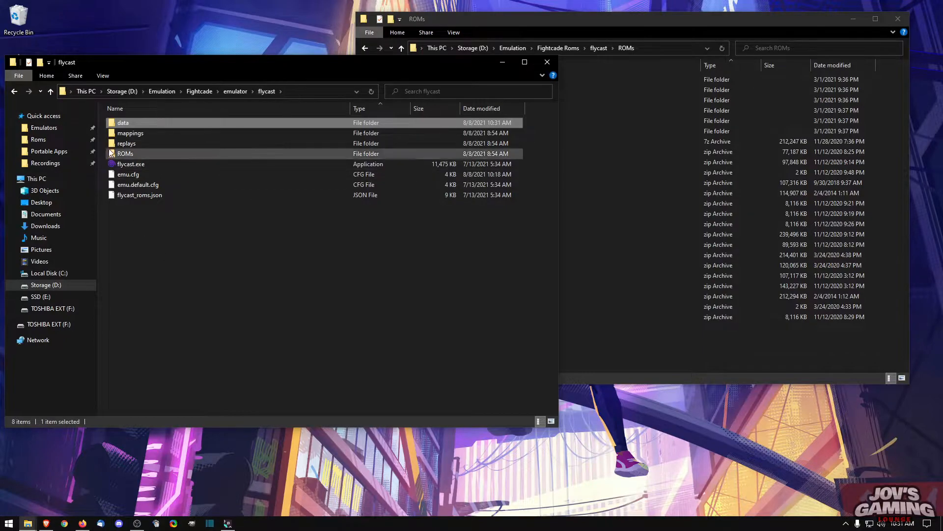
mouse_move(126, 153)
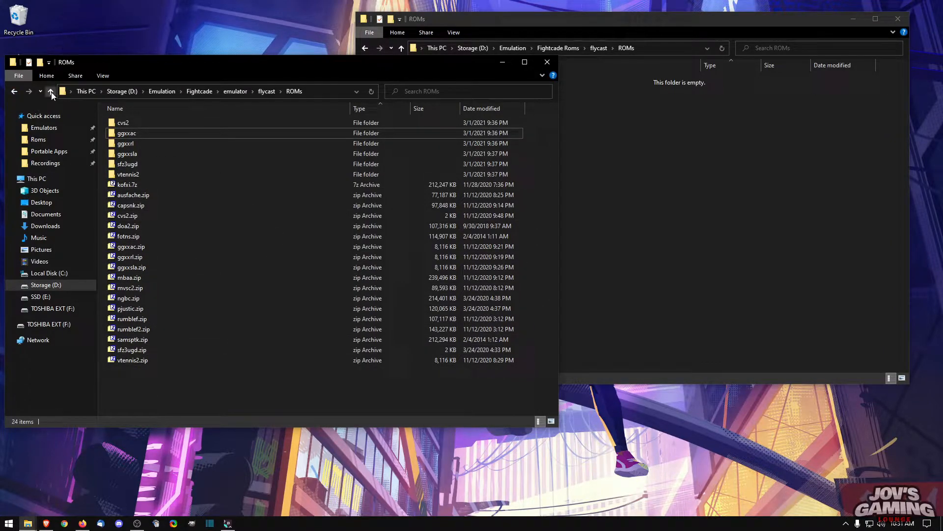
left_click(51, 91)
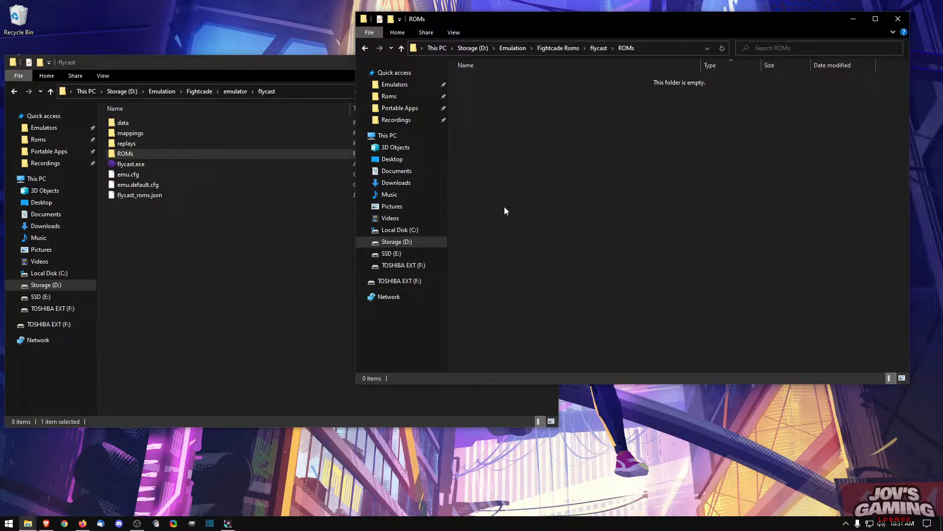
double_click(122, 123)
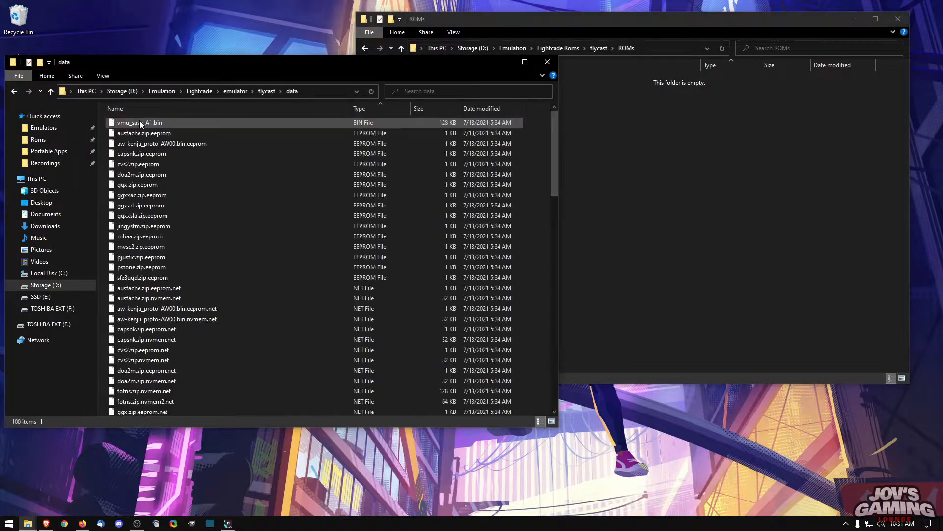
scroll("down", 3)
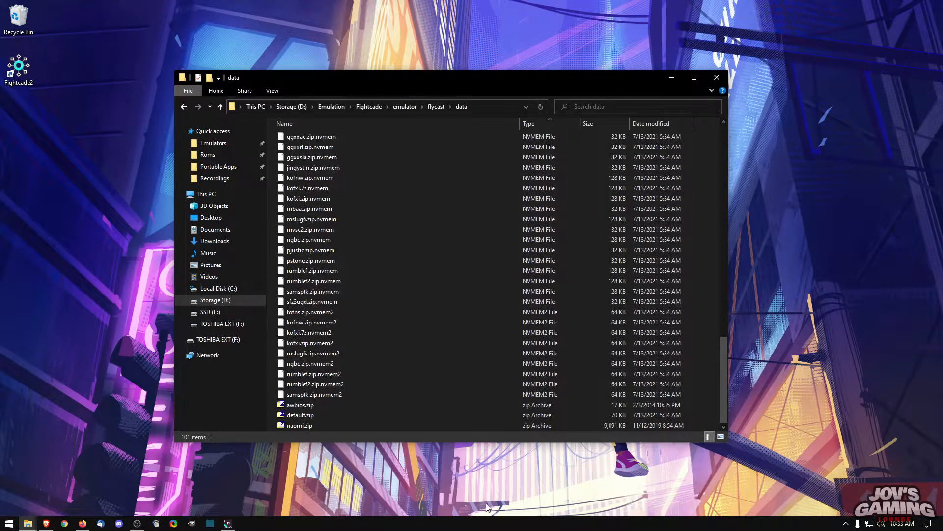
mouse_move(325, 426)
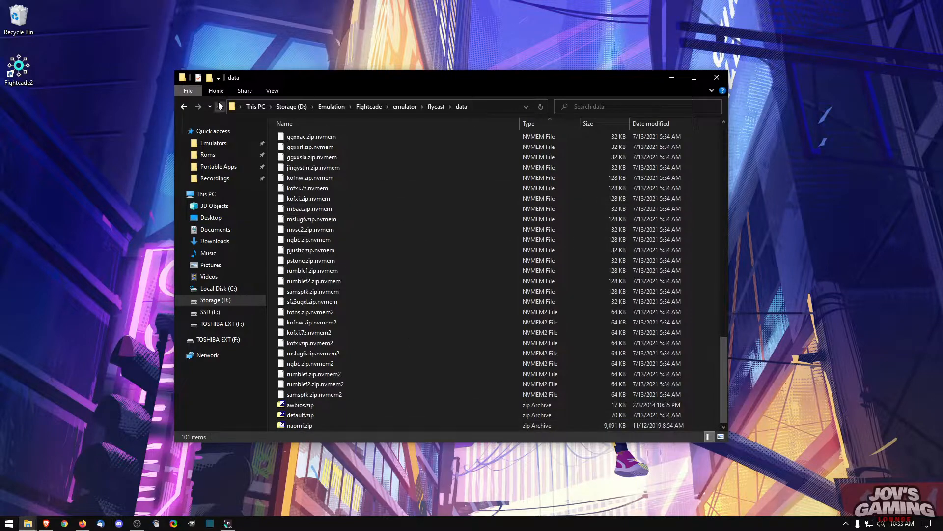
left_click(183, 107)
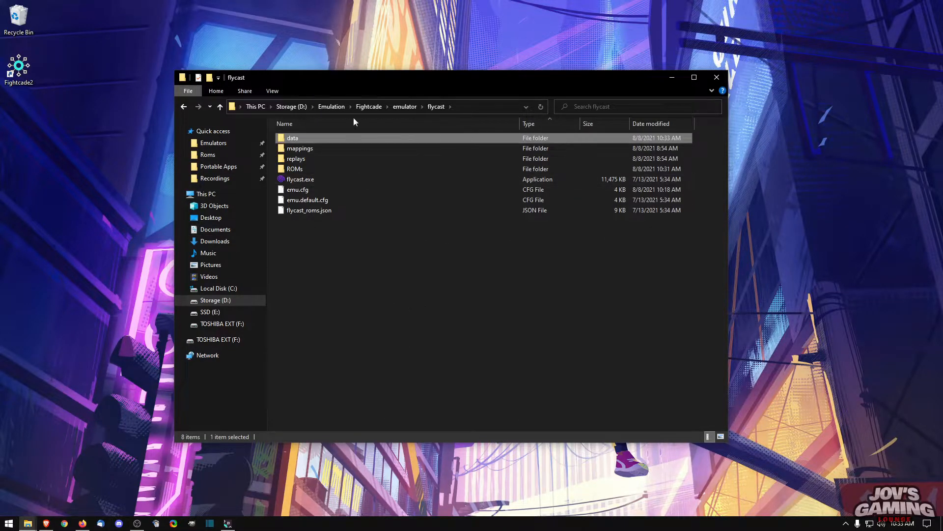
left_click(219, 107)
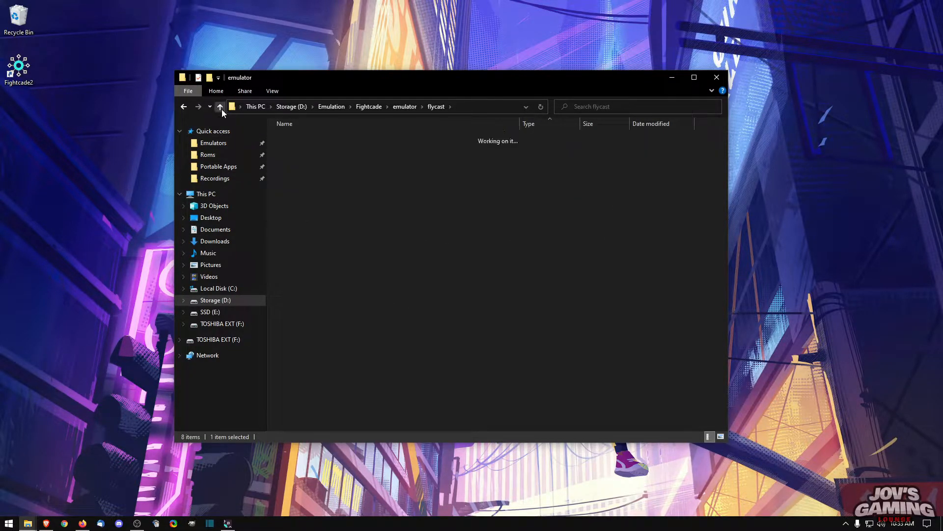
Join the Marvel vs. Capcom 2 New Age of Heroes (Flycast) NAOMI channel.
left_click(220, 106)
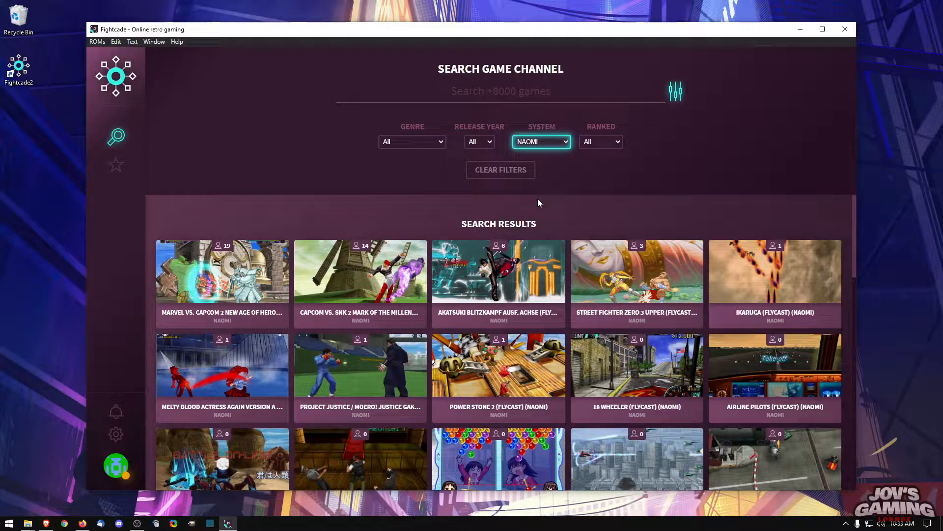
mouse_move(222, 279)
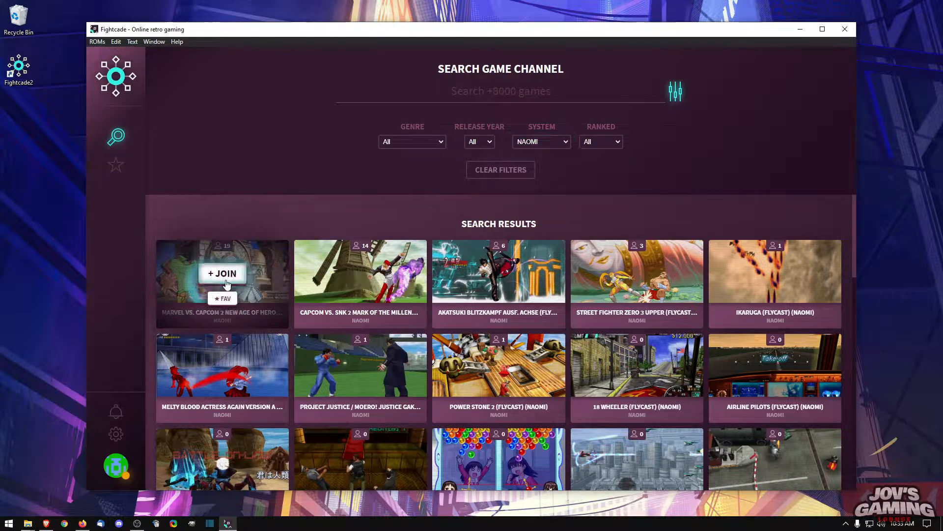
left_click(222, 273)
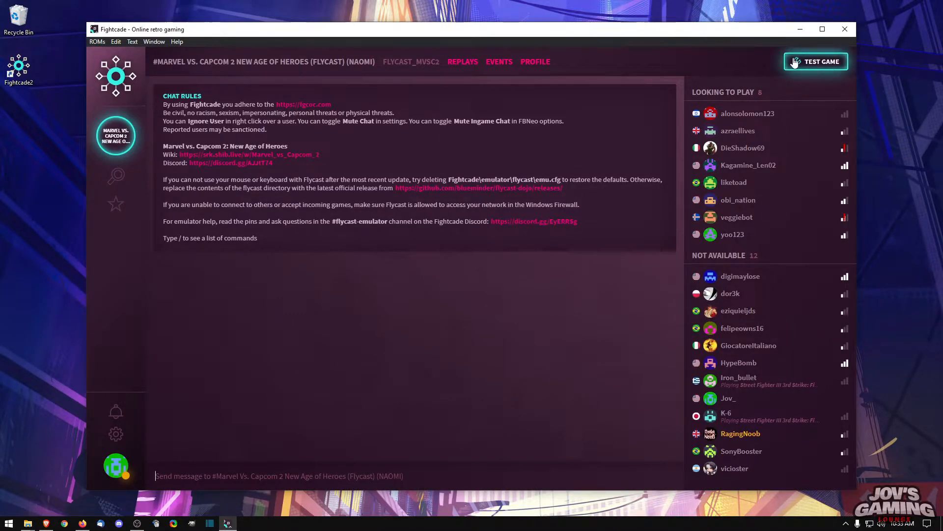
mouse_move(605, 56)
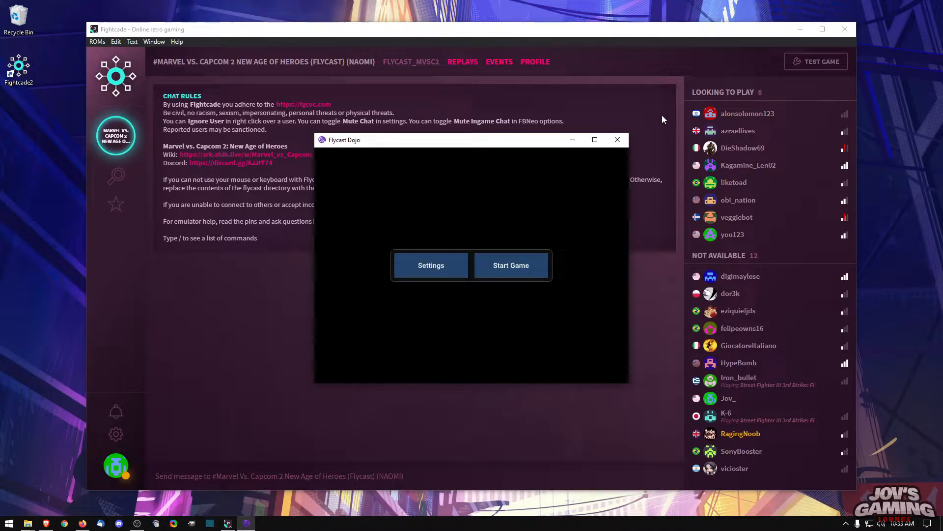
mouse_move(674, 141)
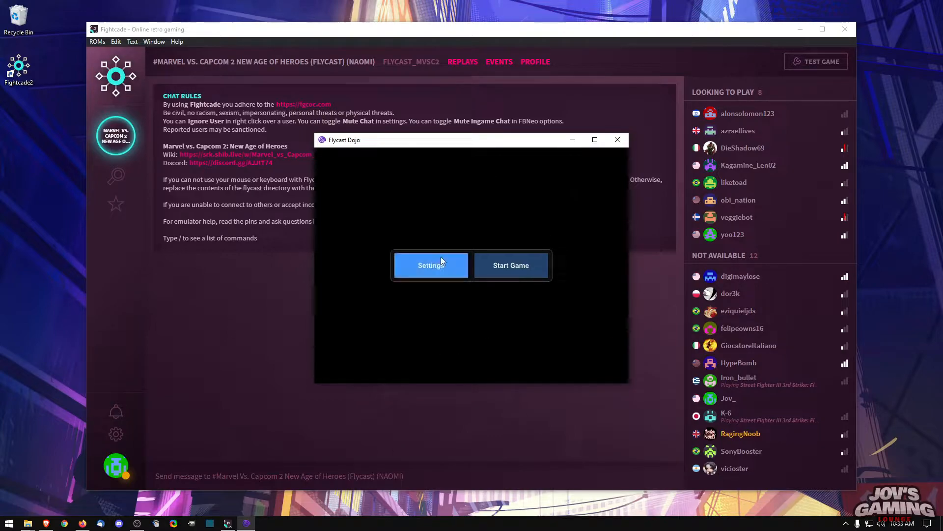
mouse_move(426, 276)
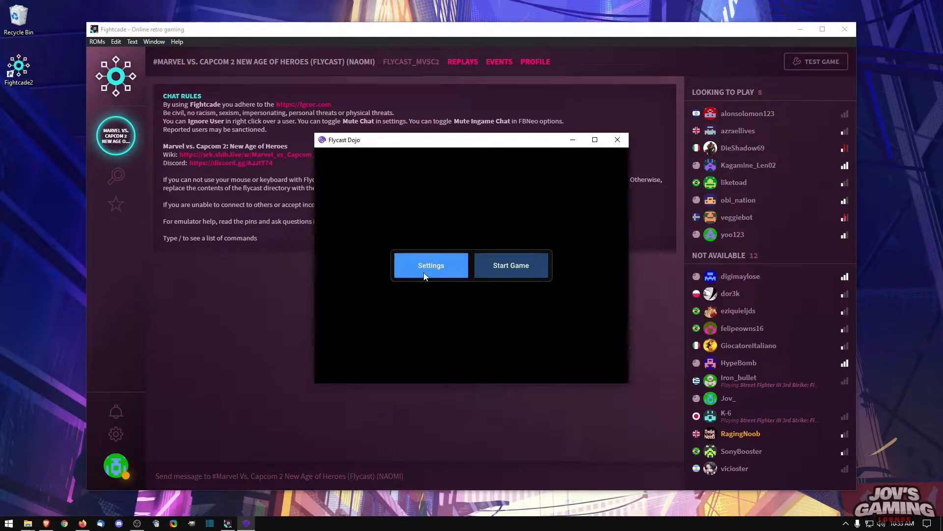
Select Vulkan as the Graphics API in Flycast Dojo's Video settings and click Done.
left_click(431, 265)
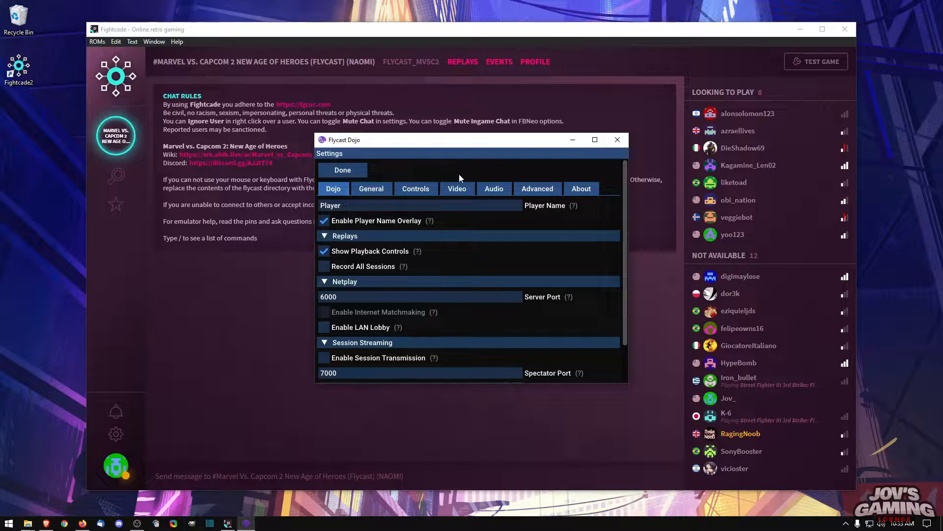
left_click(456, 188)
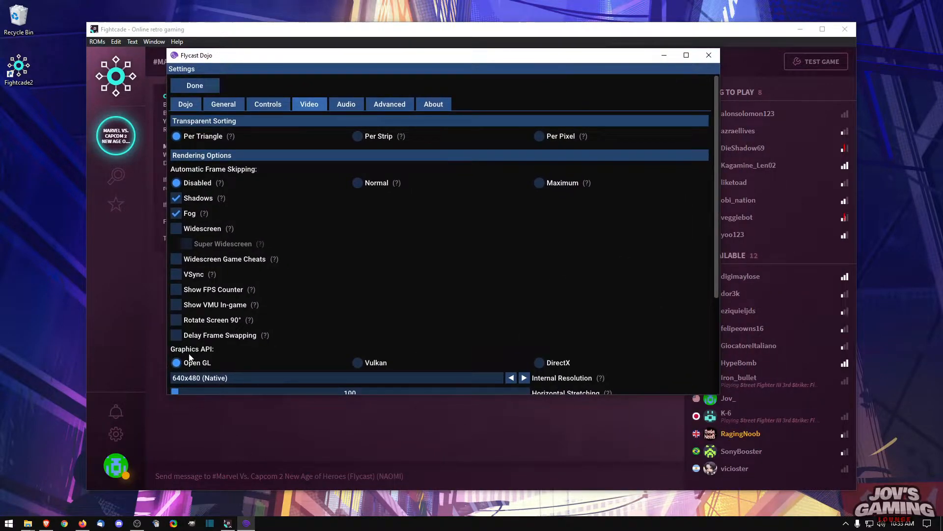
scroll("down", 3)
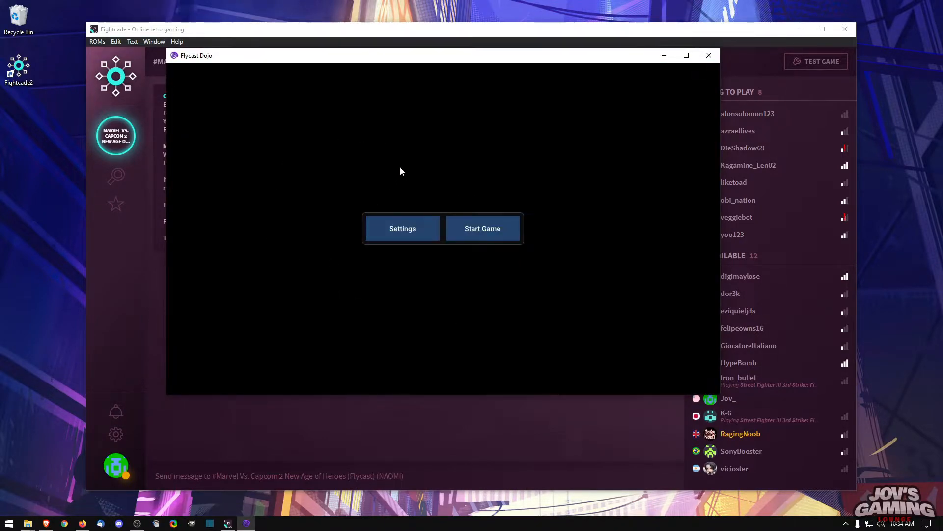
mouse_move(385, 285)
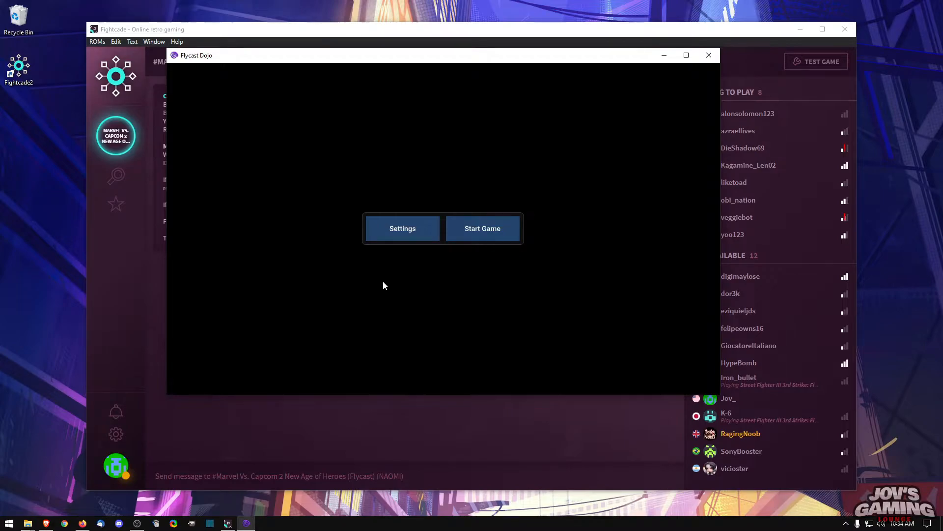
mouse_move(480, 321)
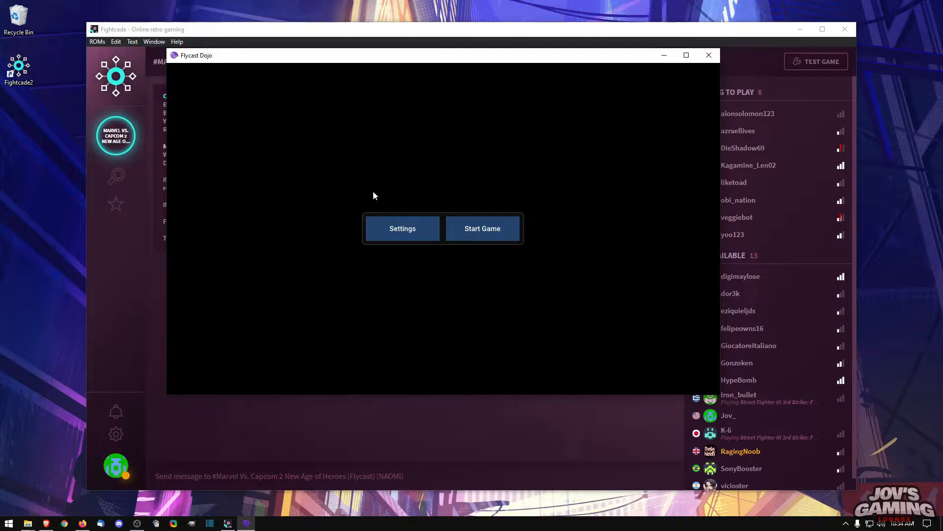
left_click(402, 228)
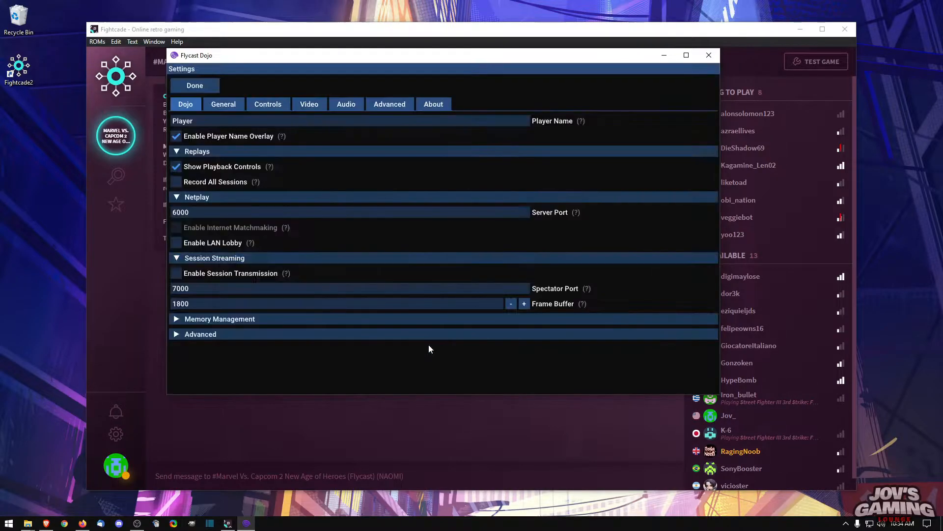
scroll("down", 3)
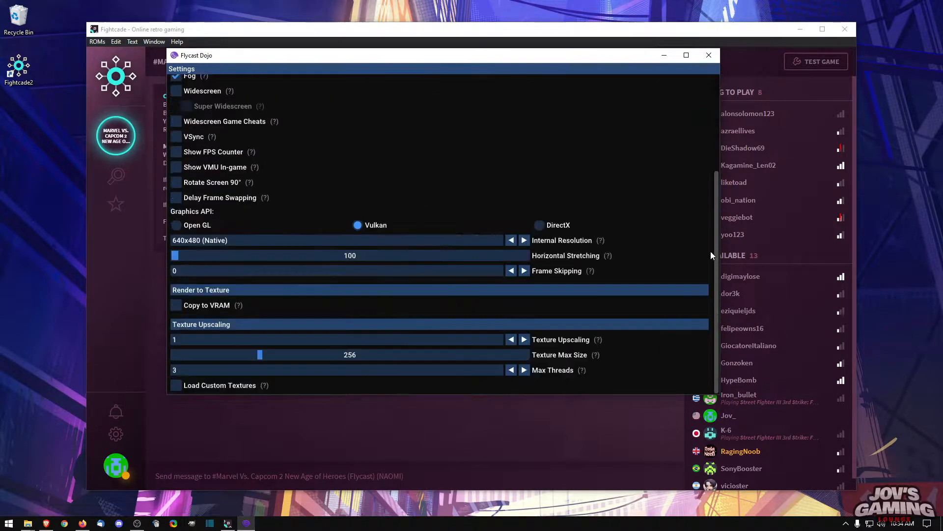
mouse_move(493, 499)
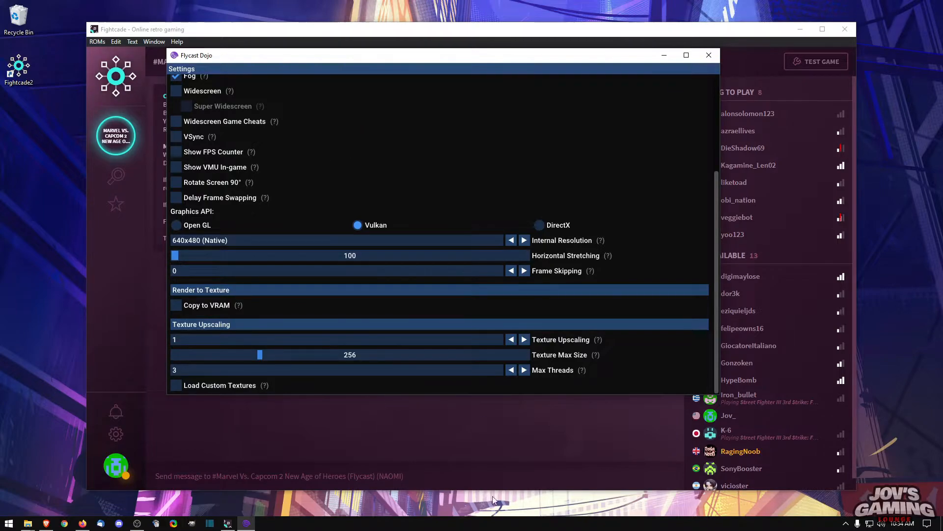
scroll("up", 3)
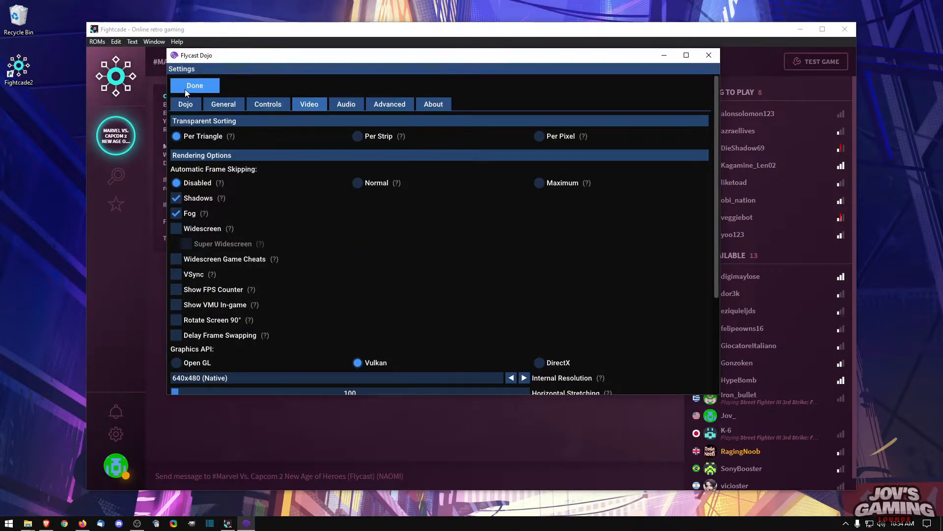
left_click(194, 85)
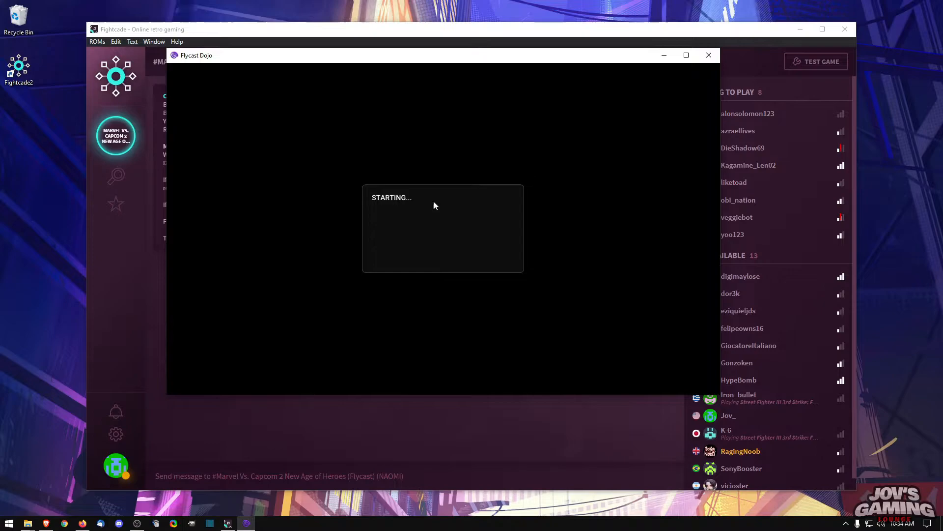
mouse_move(681, 220)
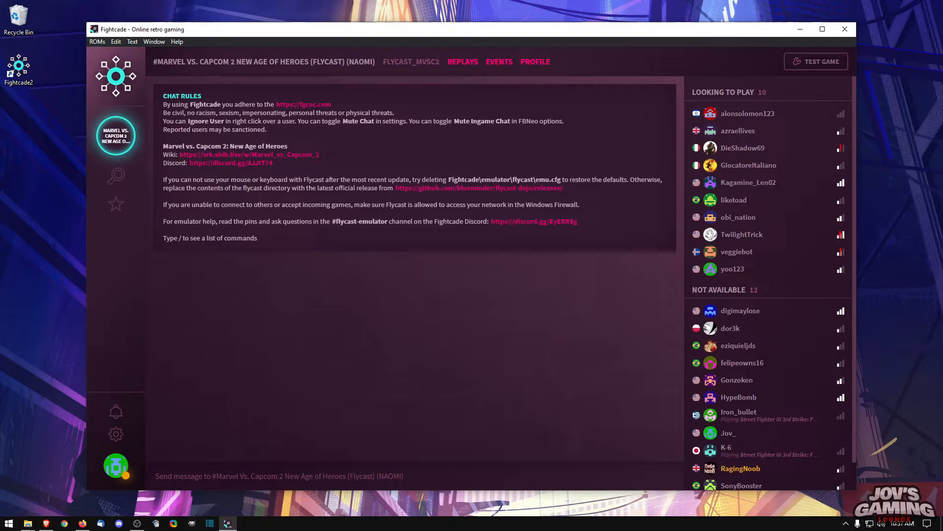
mouse_move(131, 125)
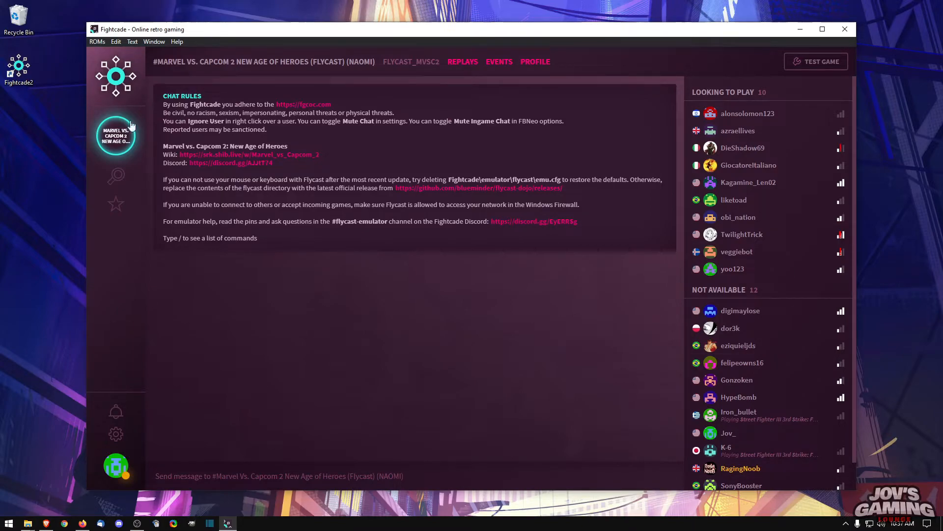
mouse_move(488, 401)
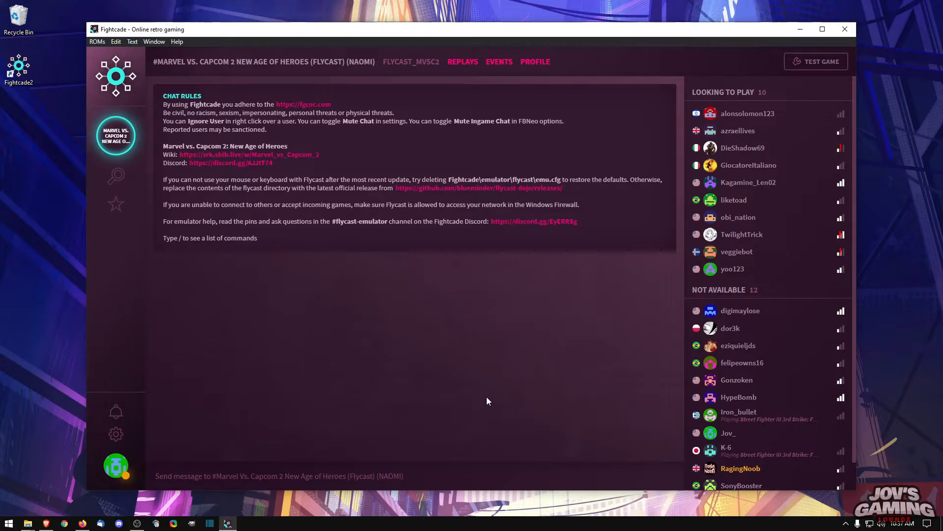
Click the sidebar Fightcade logo to show the home page's community and credits.
left_click(115, 77)
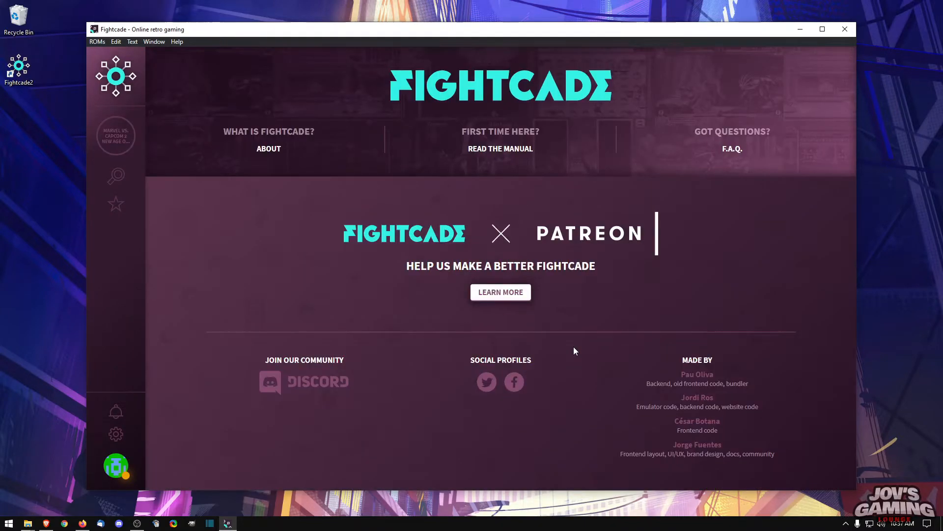